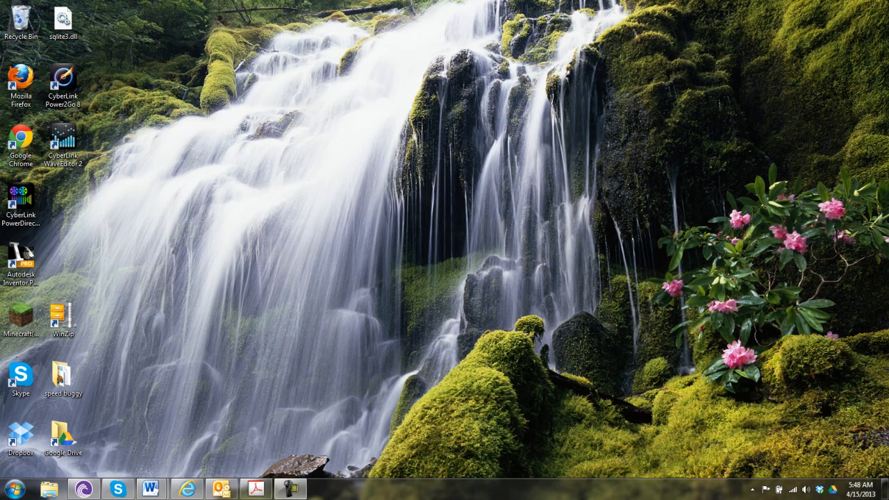
mouse_move(251, 379)
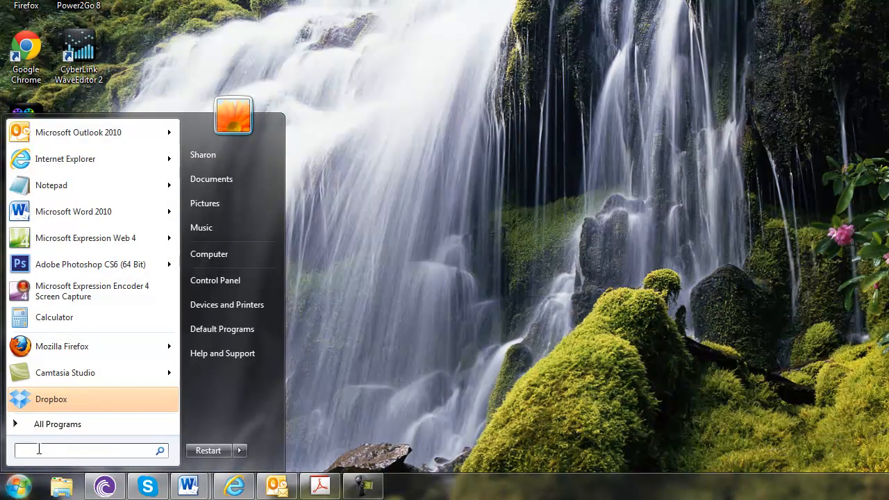
- Launch msconfig from Start search and show the Startup list of programs
type("m")
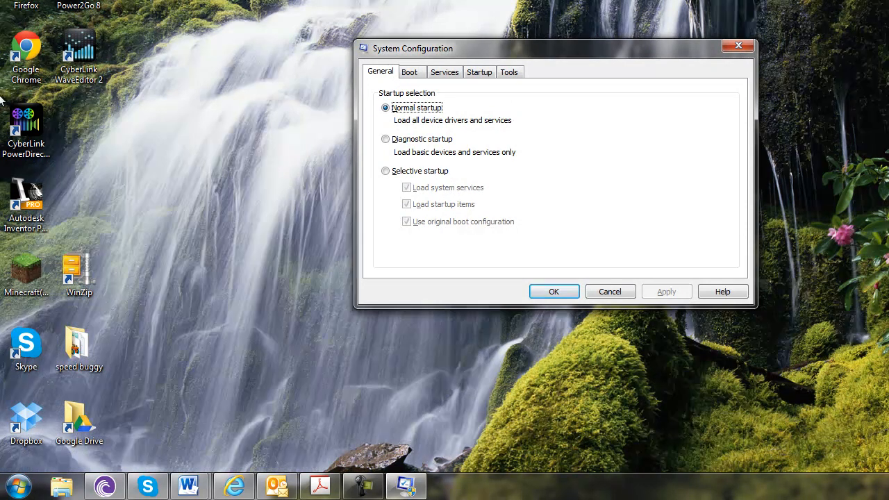
left_click(479, 71)
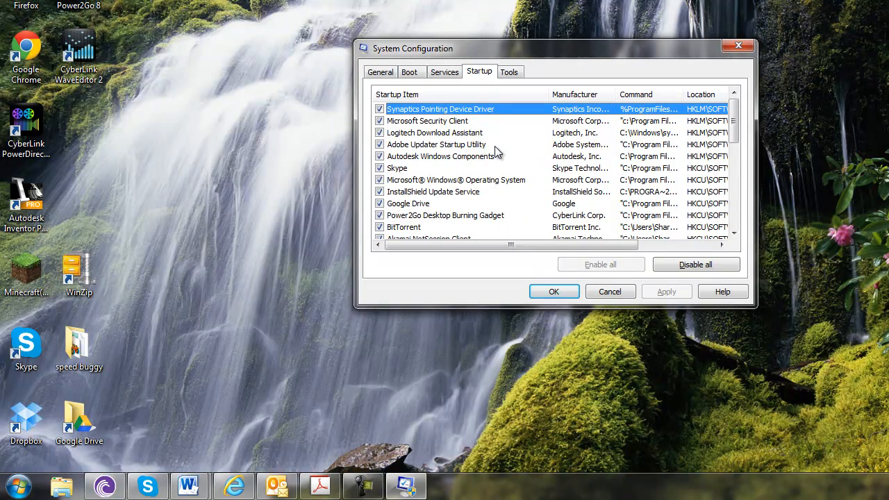
- Uncheck unwanted startup entries such as CyberLink MediaLibrary Service while scrolling the list
scroll("down", 3)
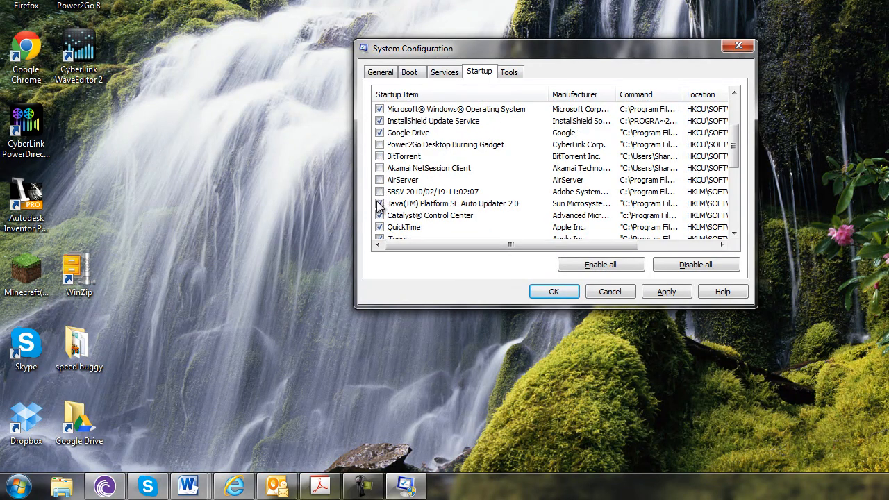
scroll("down", 3)
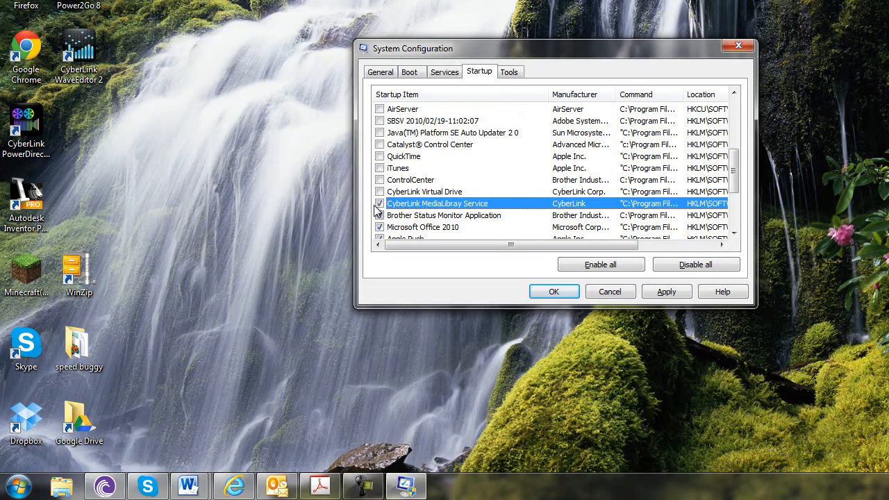
left_click(379, 202)
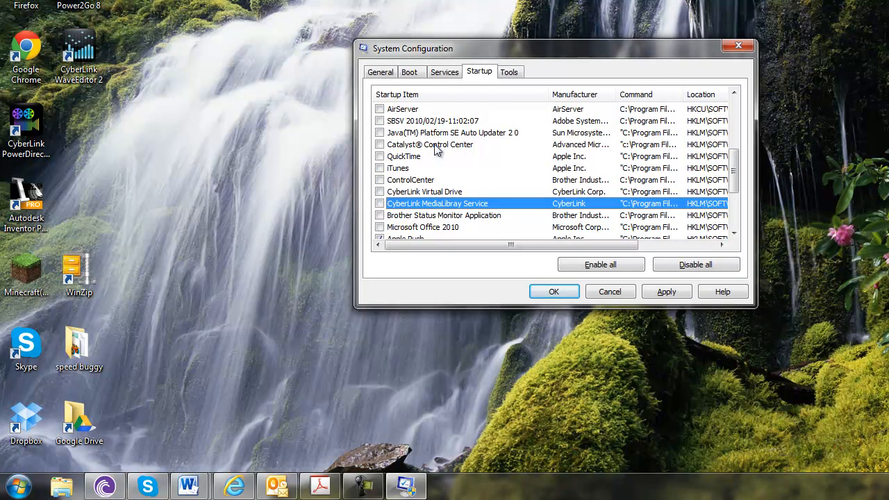
scroll("down", 3)
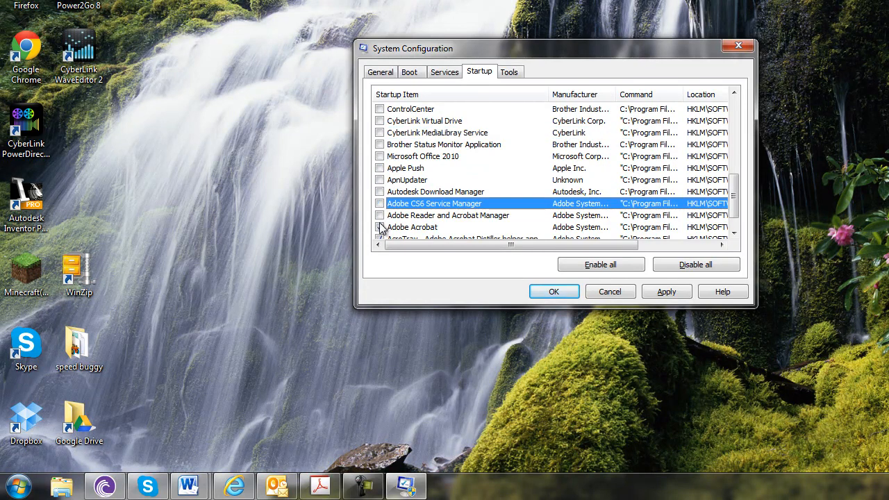
scroll("down", 3)
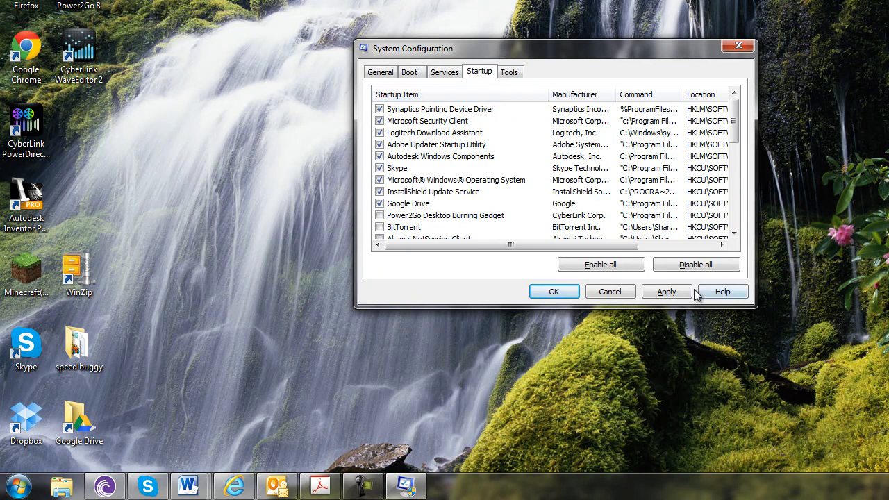
- Apply the startup changes and confirm with OK so the restart prompt appears
left_click(665, 291)
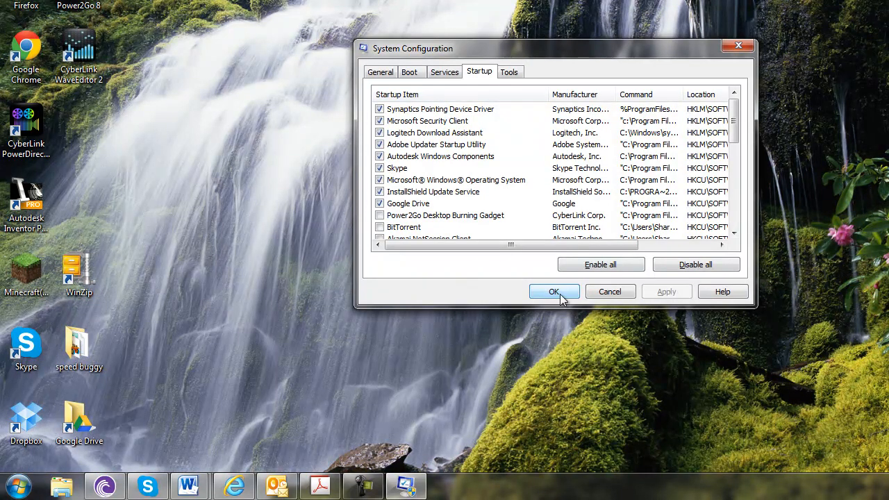
left_click(553, 291)
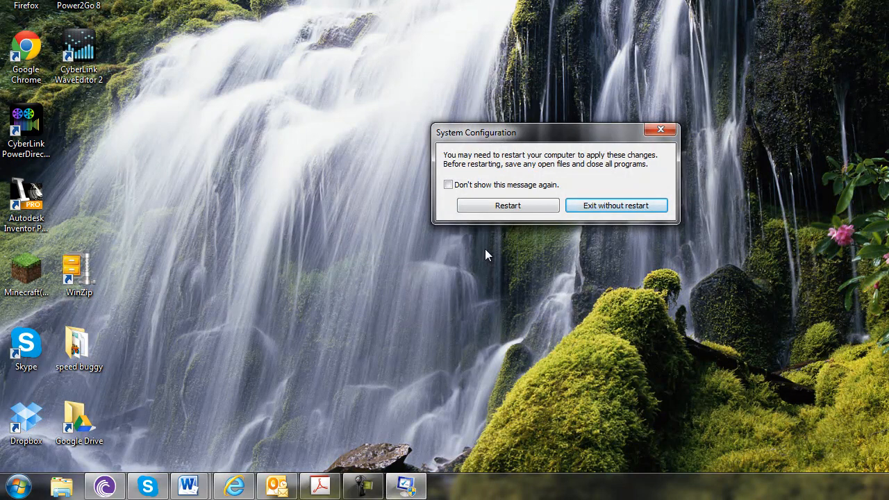